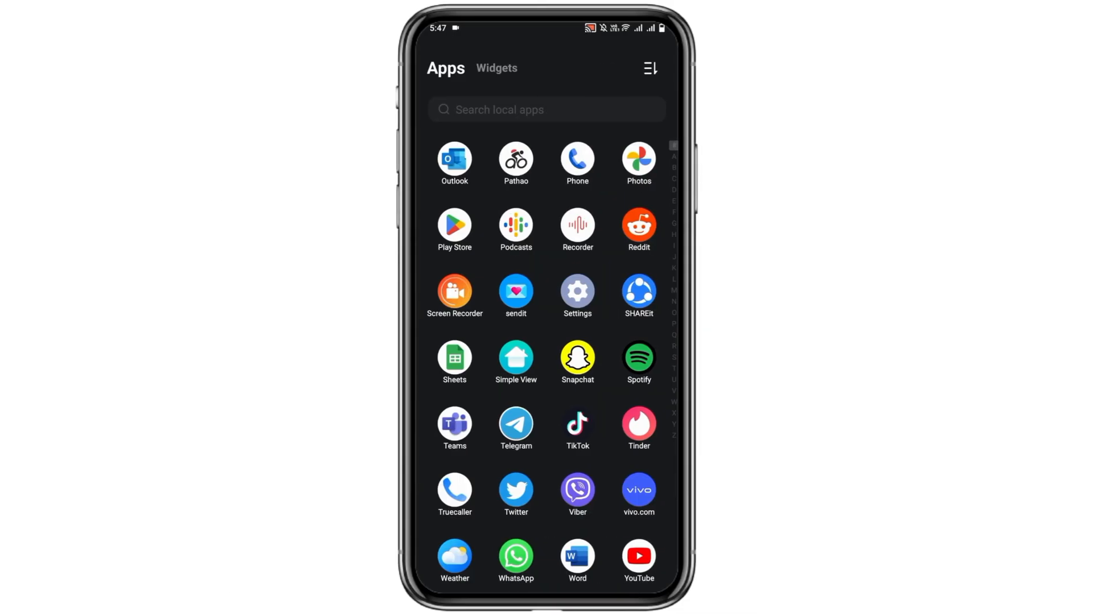
- Launch YouTube and copy the ChatGPT & Bing voice assistant video's share link
left_click(638, 556)
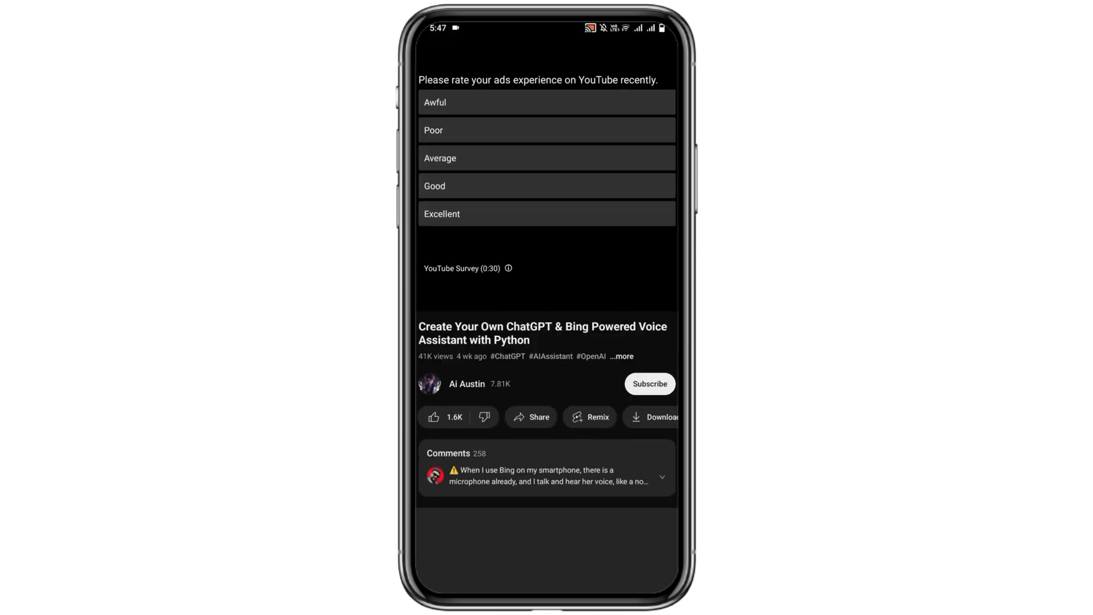
scroll("up", 3)
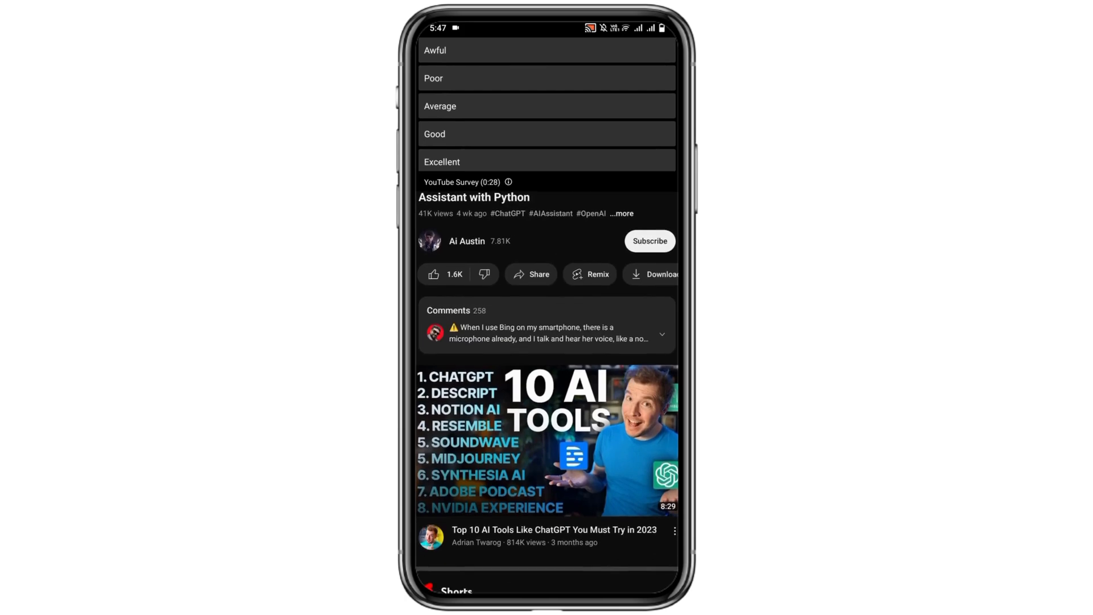
left_click(531, 273)
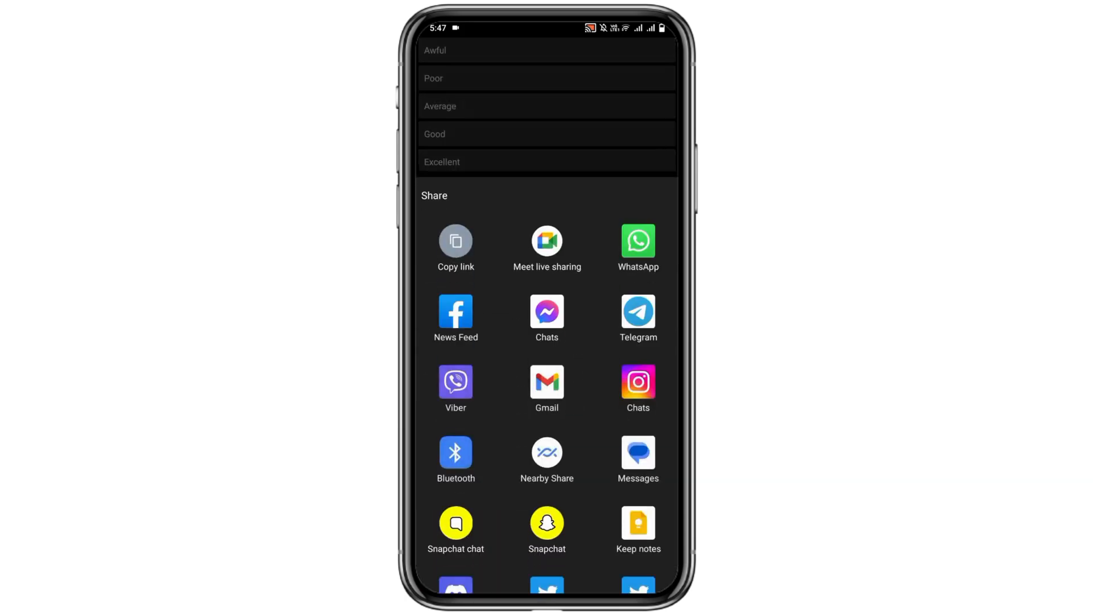
left_click(456, 240)
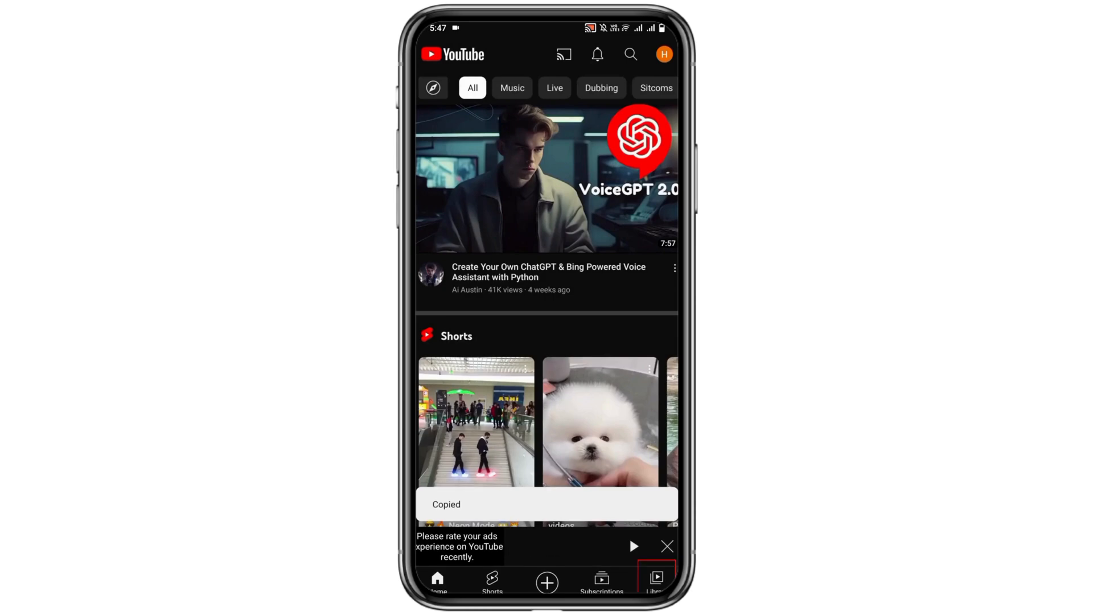
- Filter your uploaded videos to Shorts and open the 26 April 2023 Short's options menu
left_click(654, 580)
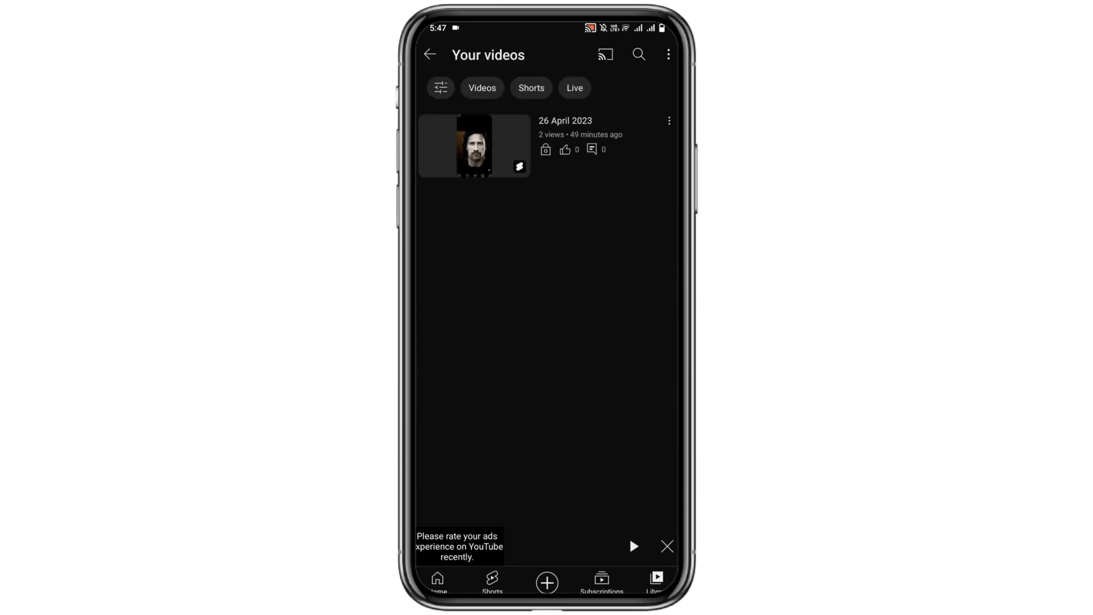
left_click(530, 88)
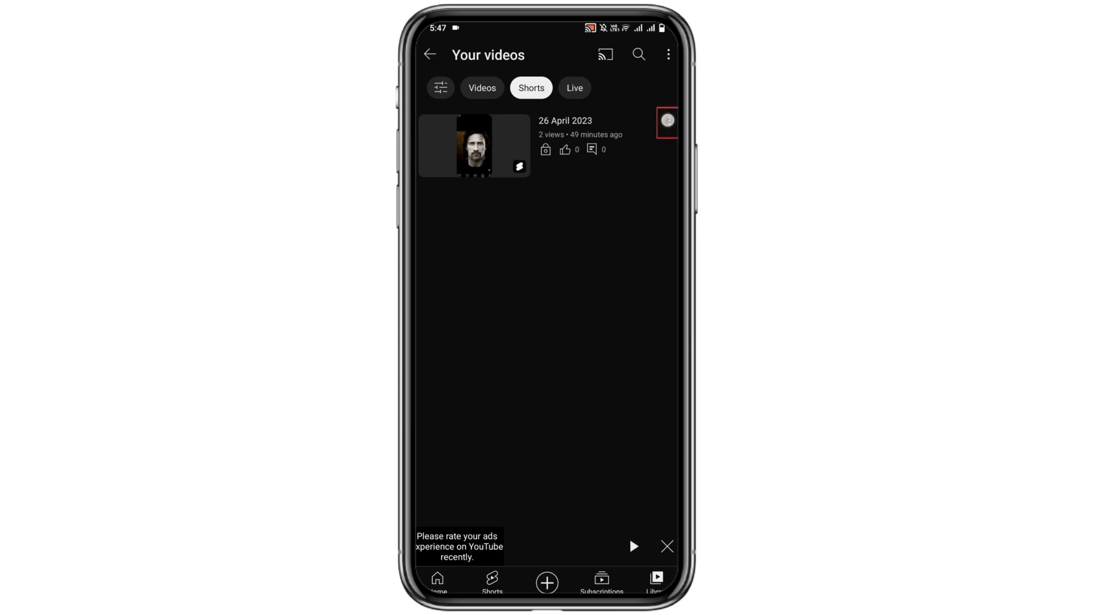
left_click(668, 120)
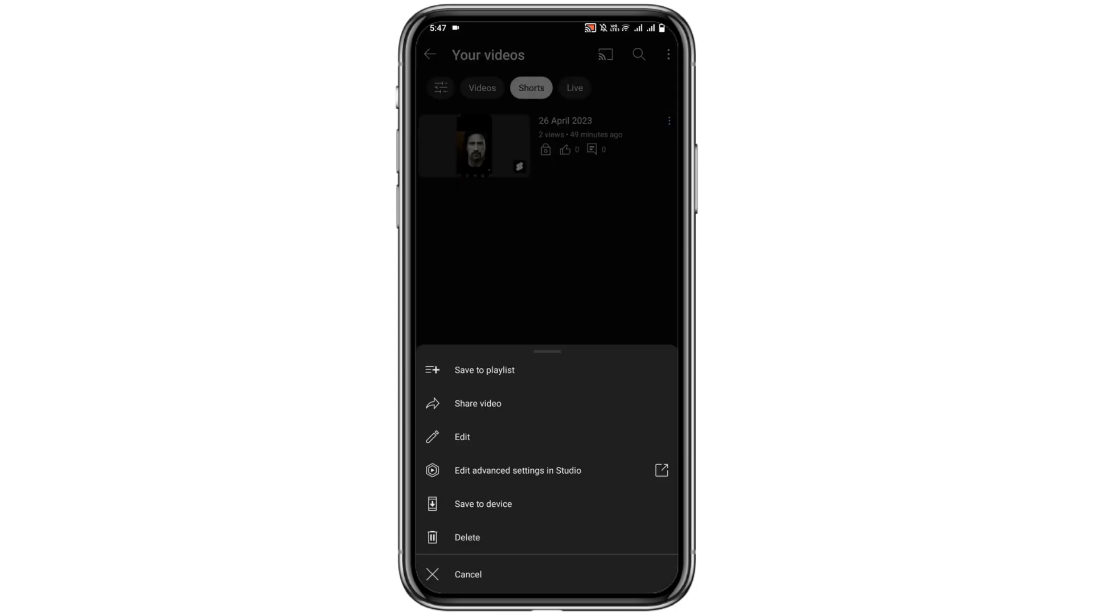
- Paste the ChatGPT & Bing youtu.be link as the Short's description and save it
left_click(462, 437)
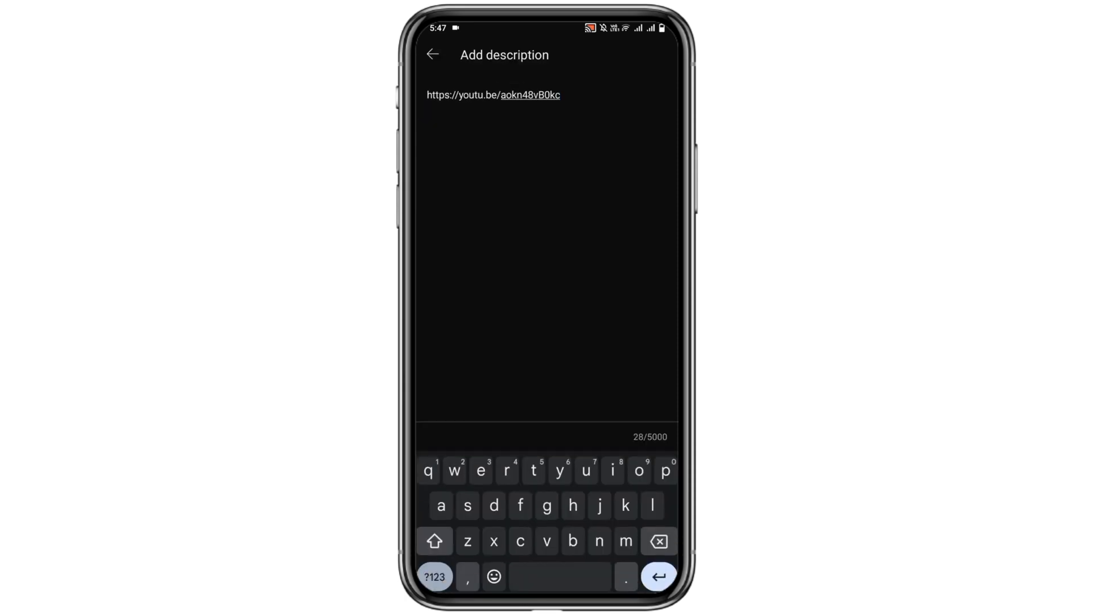
left_click(432, 55)
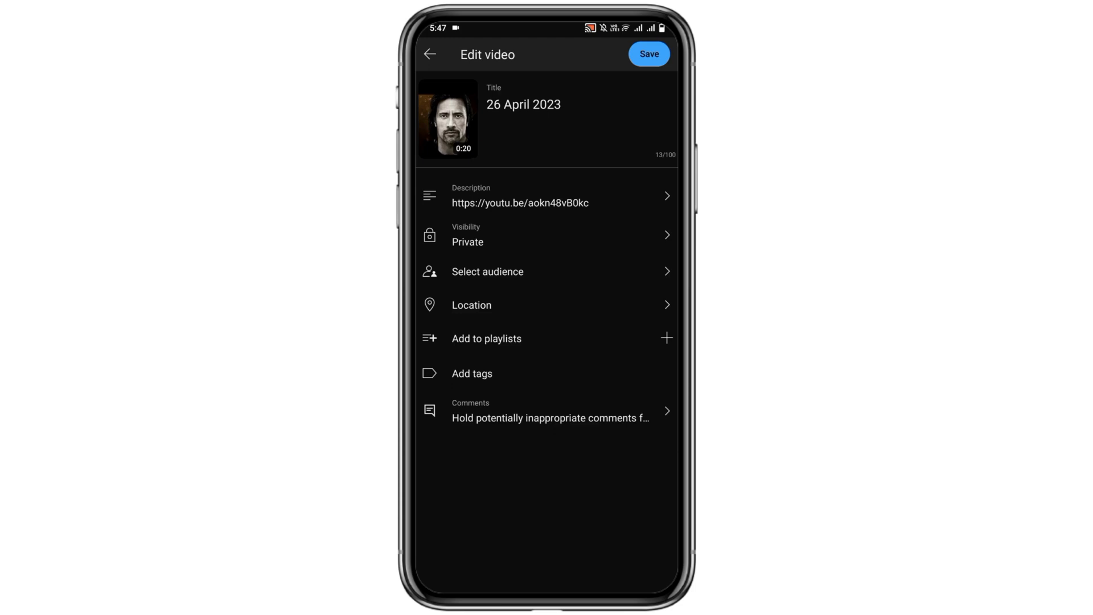
left_click(648, 53)
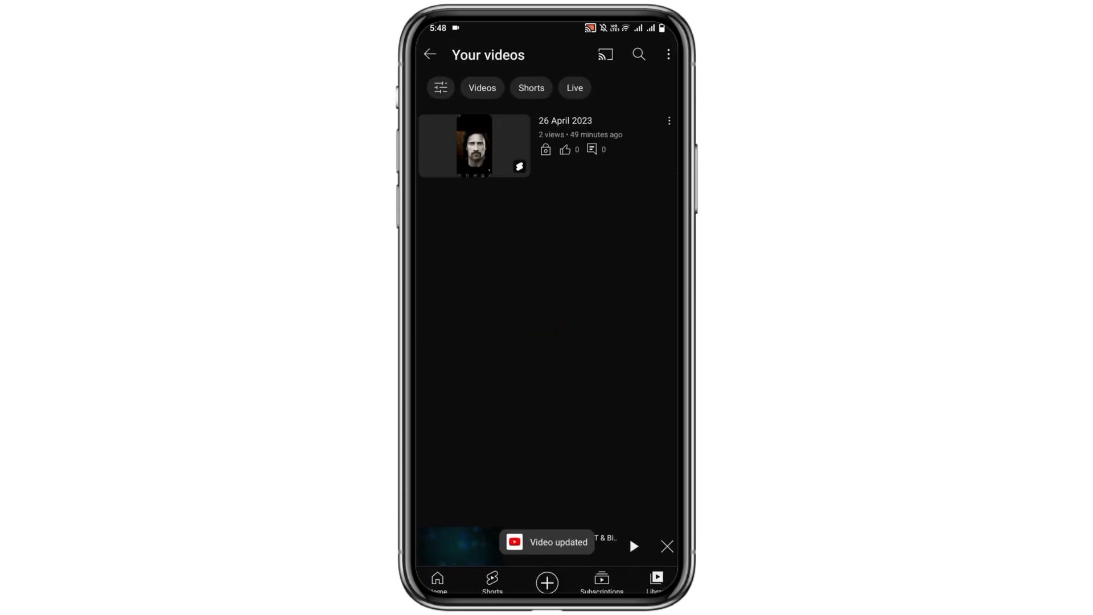